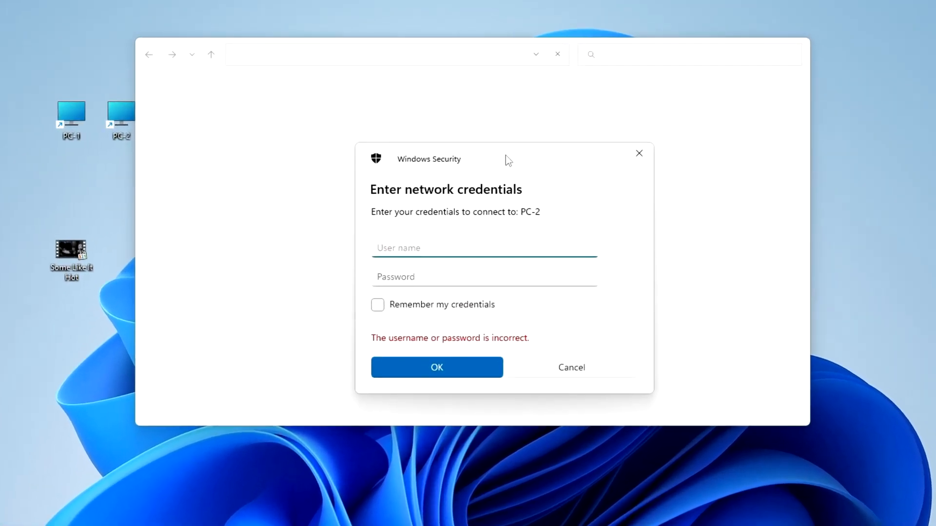
Sign in to PC-2 as user 'alik' with its password in the Windows Security prompt
{"action": "left_click", "coordinate": [484, 248]}
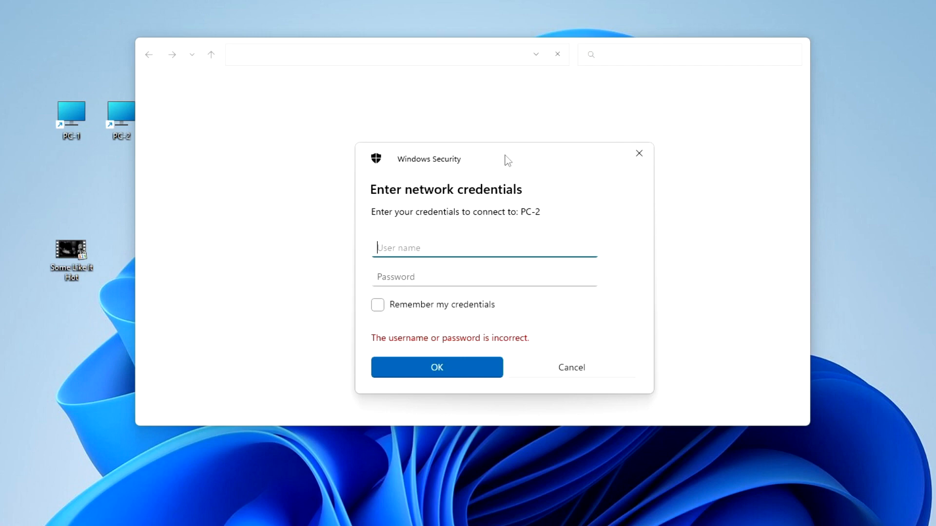
{"action": "type", "text": "PC-2\\ip M"}
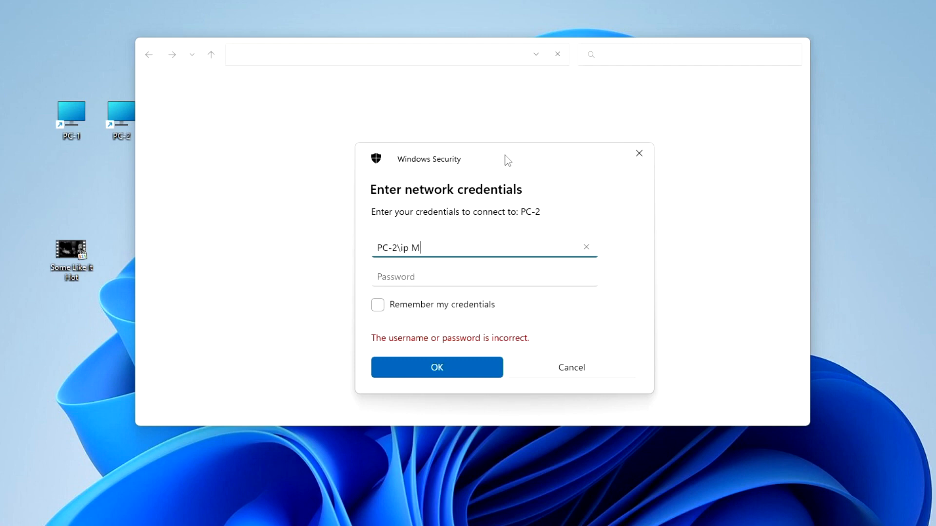
{"action": "type", "text": "alik"}
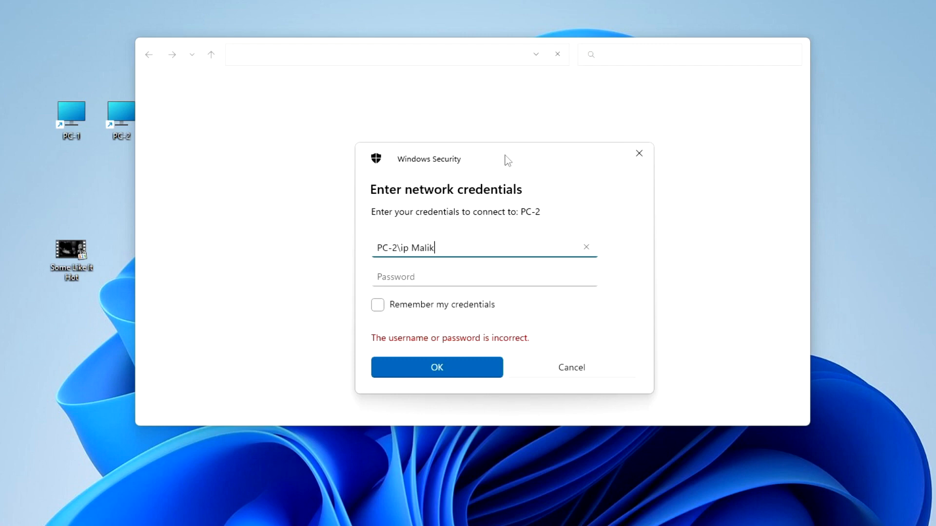
{"action": "left_click", "coordinate": [484, 275]}
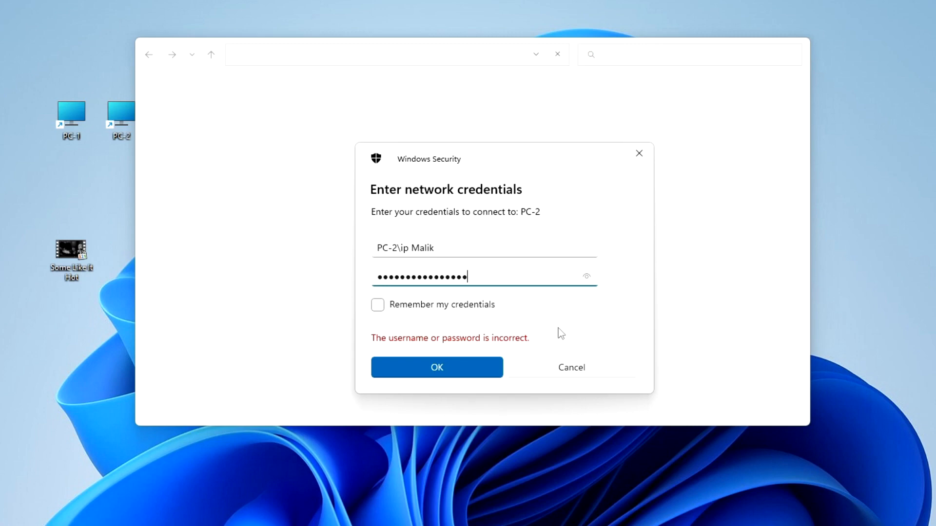
{"action": "type", "text": "••"}
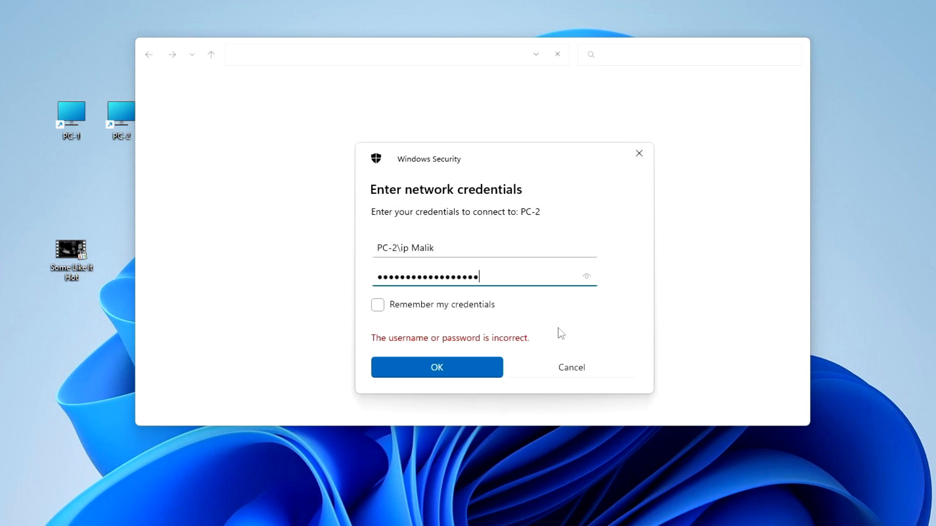
{"action": "left_click", "coordinate": [436, 368]}
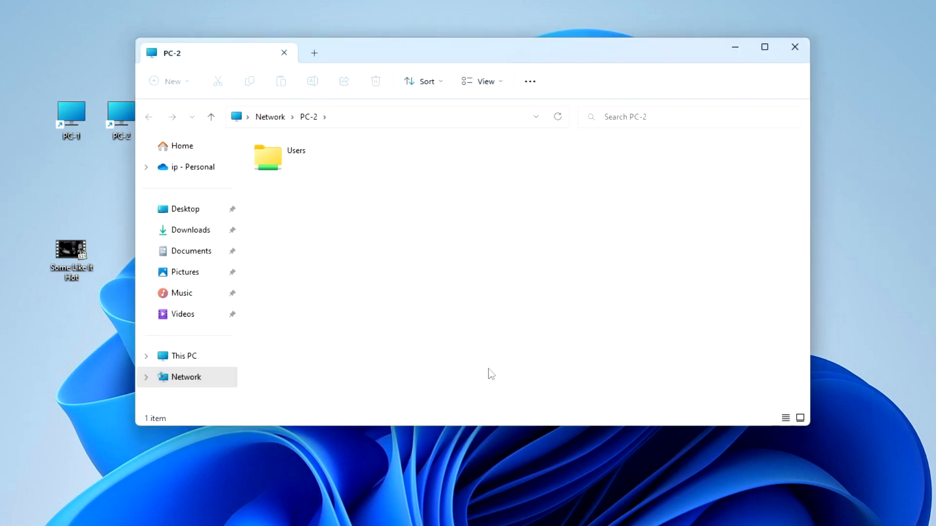
{"action": "mouse_move", "coordinate": [315, 208]}
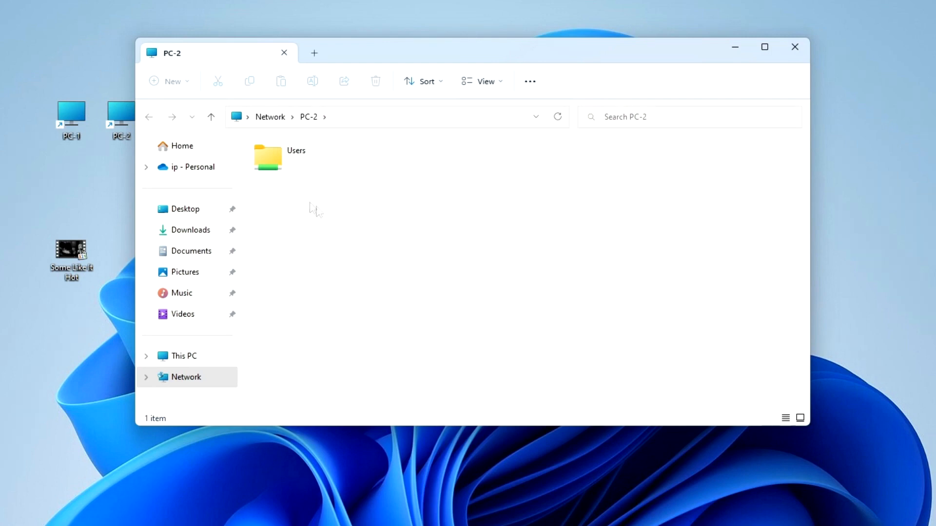
Browse PC-2's share into Users > Public > Public Videos
{"action": "double_click", "coordinate": [268, 156]}
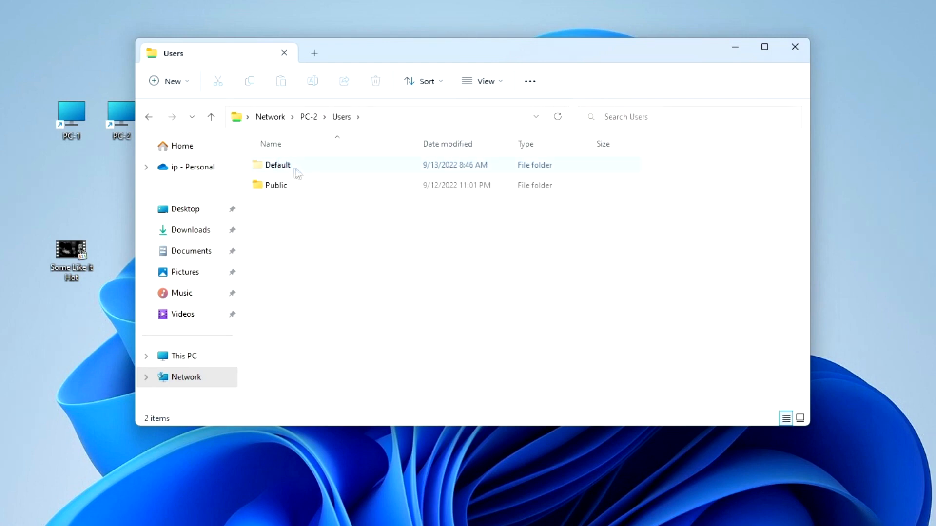
{"action": "double_click", "coordinate": [275, 185]}
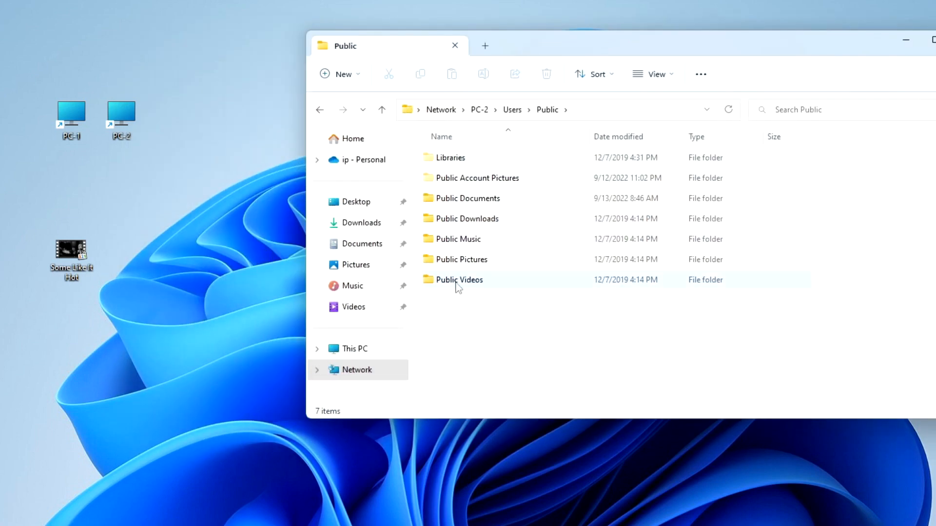
{"action": "double_click", "coordinate": [459, 280]}
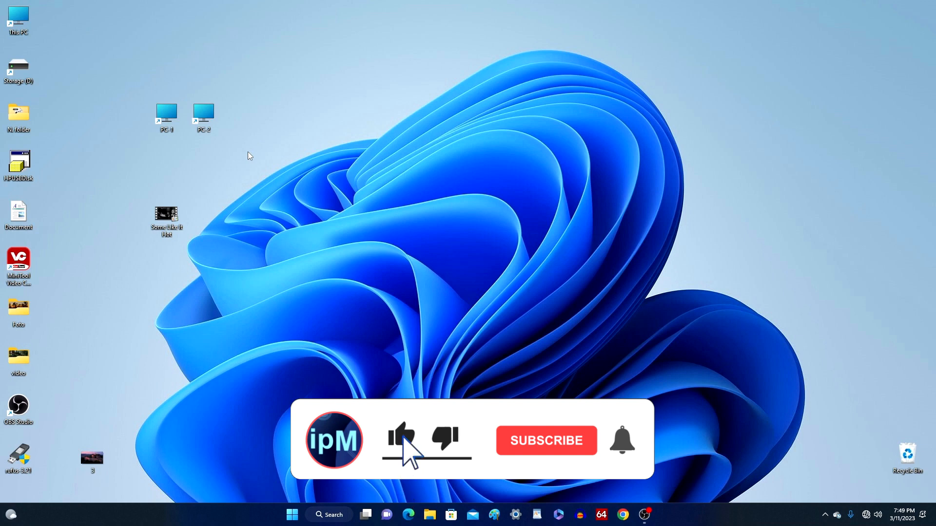
{"action": "left_click", "coordinate": [545, 441]}
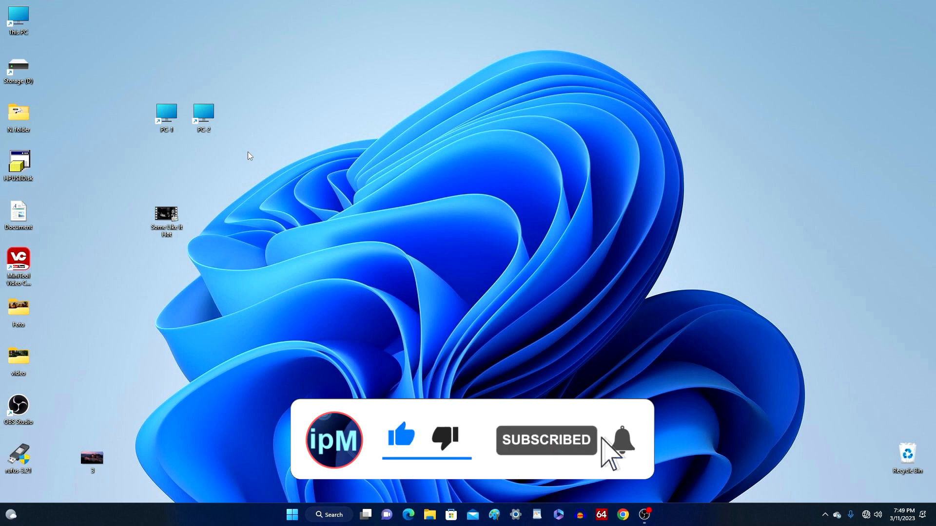
{"action": "left_click", "coordinate": [622, 441]}
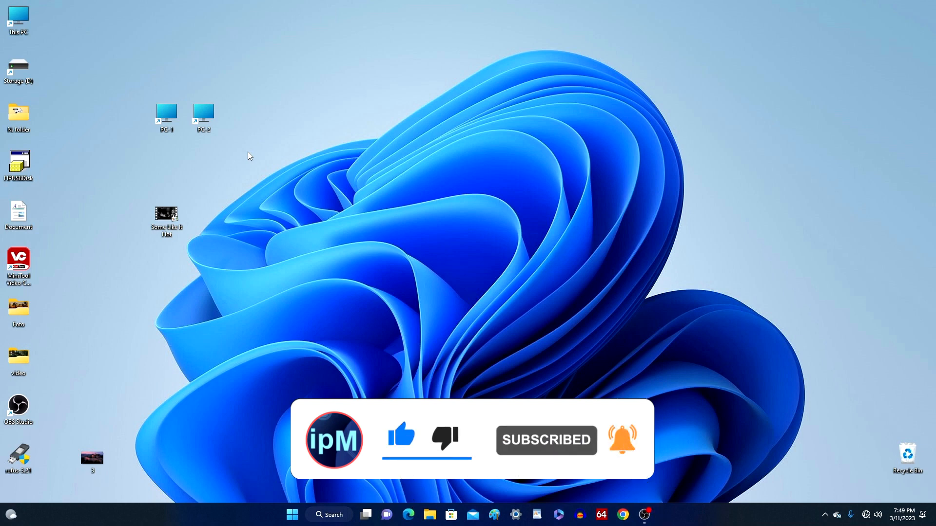